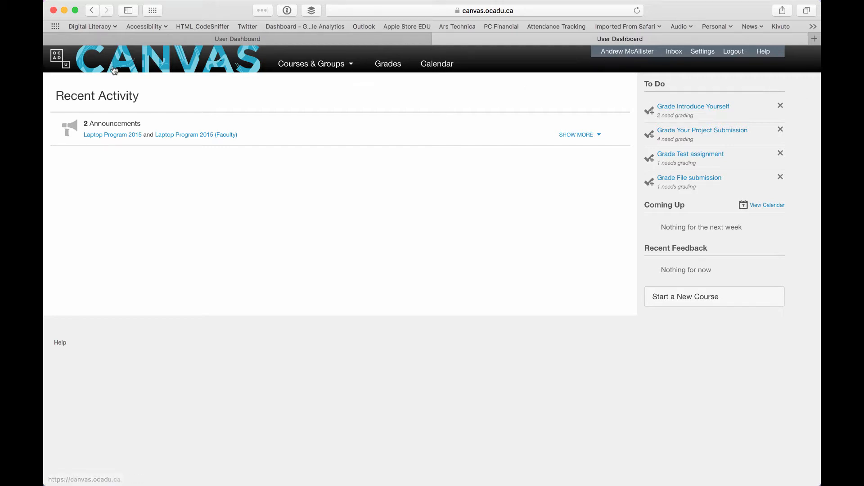
{"action": "mouse_move", "coordinate": [158, 124]}
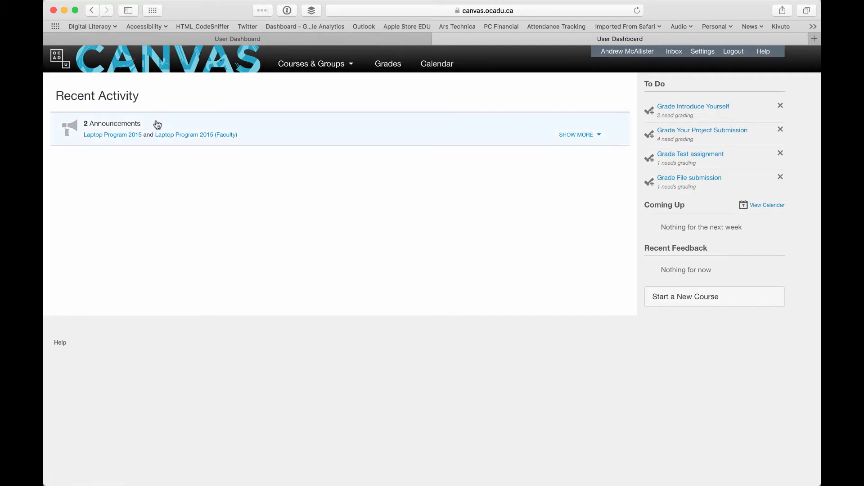
- Peek at the Courses & Groups list in old Canvas, then switch to the new canvas.instructure.com dashboard tab
{"action": "left_click", "coordinate": [311, 63]}
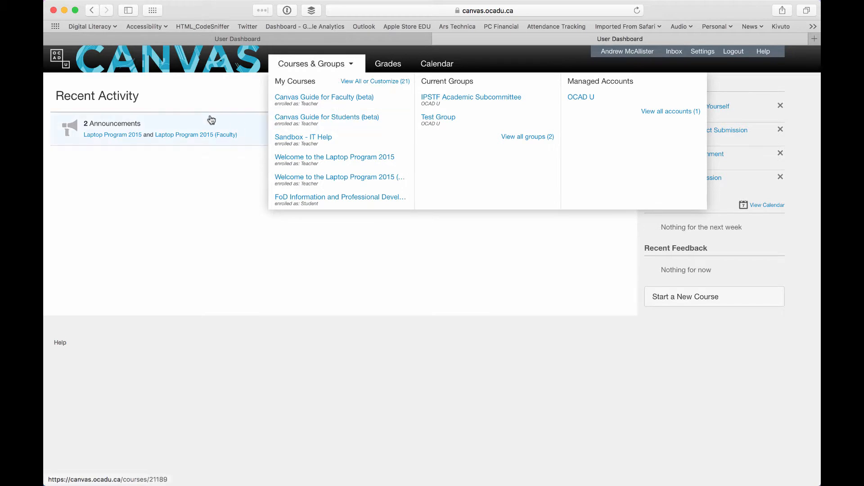
{"action": "left_click", "coordinate": [312, 63]}
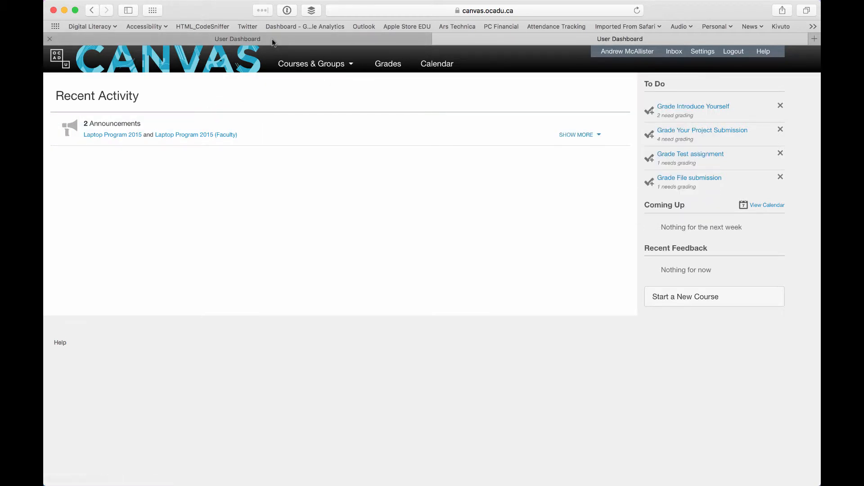
{"action": "left_click", "coordinate": [487, 11]}
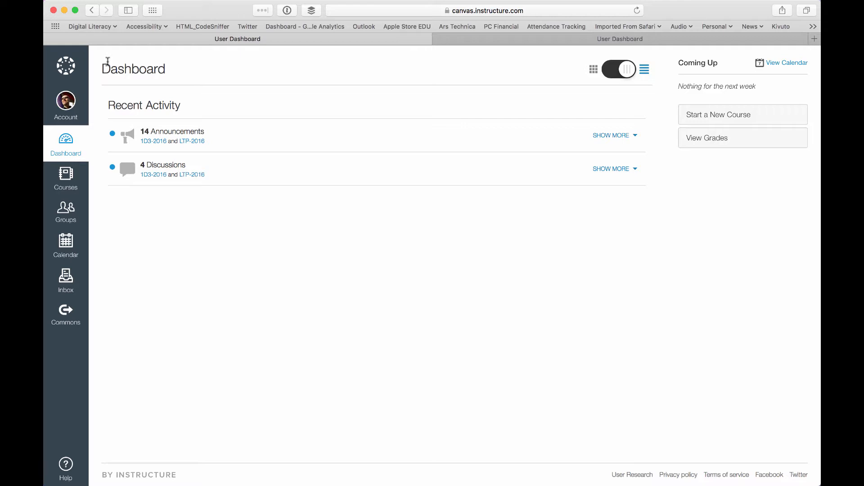
{"action": "mouse_move", "coordinate": [102, 80]}
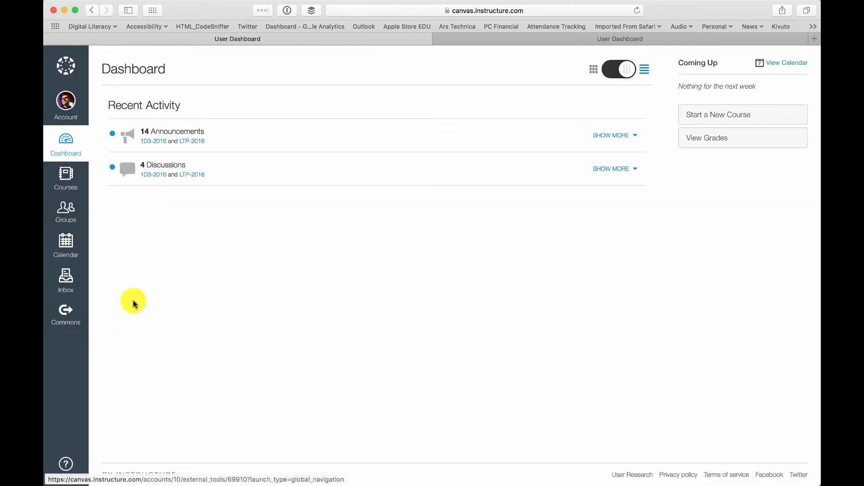
{"action": "mouse_move", "coordinate": [116, 91]}
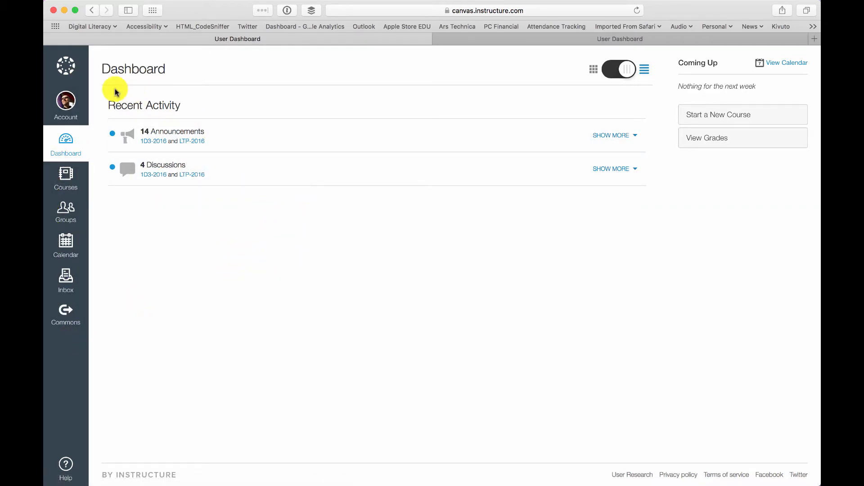
{"action": "mouse_move", "coordinate": [457, 26]}
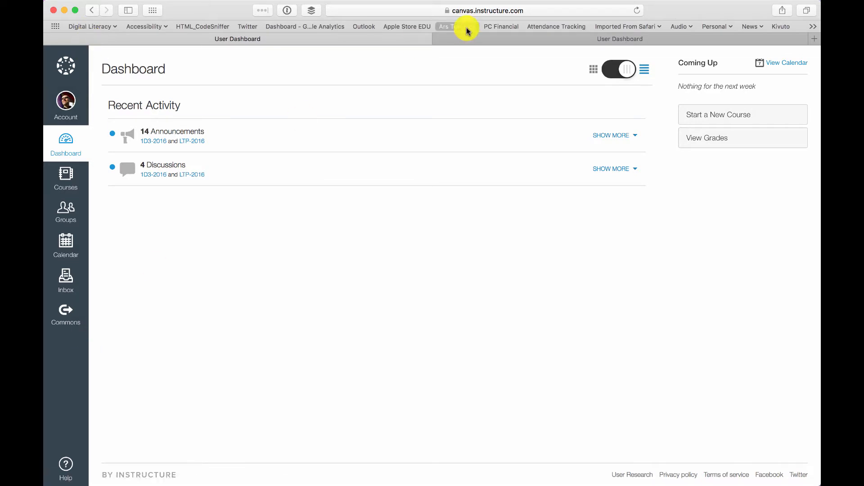
{"action": "left_click", "coordinate": [458, 26]}
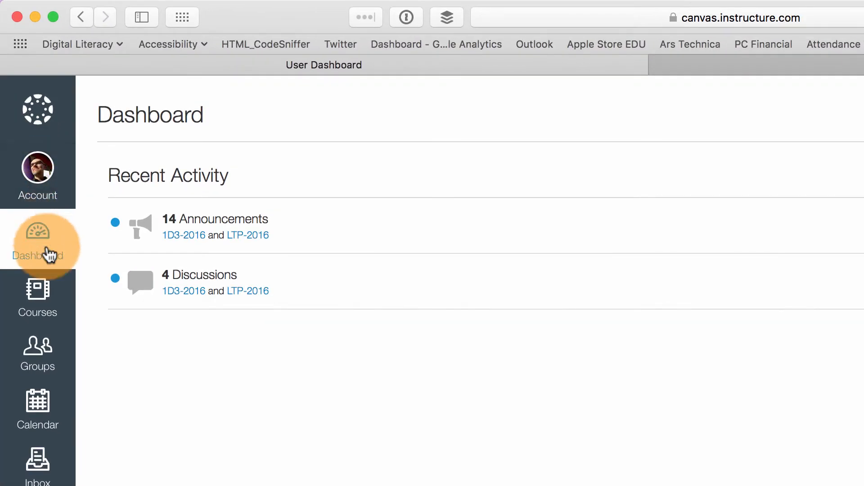
{"action": "mouse_move", "coordinate": [38, 298]}
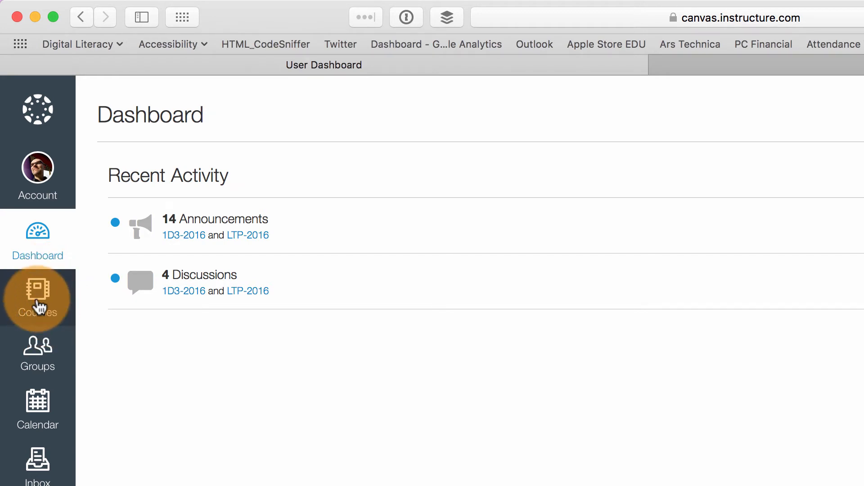
- Open the Courses panel from the global navigation, listing Cybersecurity, Laptop Program 2016 and All Courses
{"action": "left_click", "coordinate": [37, 298]}
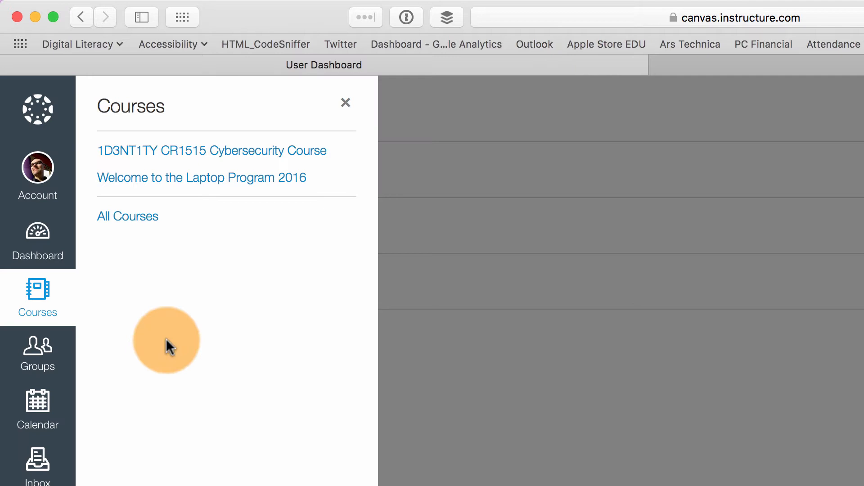
{"action": "mouse_move", "coordinate": [38, 409]}
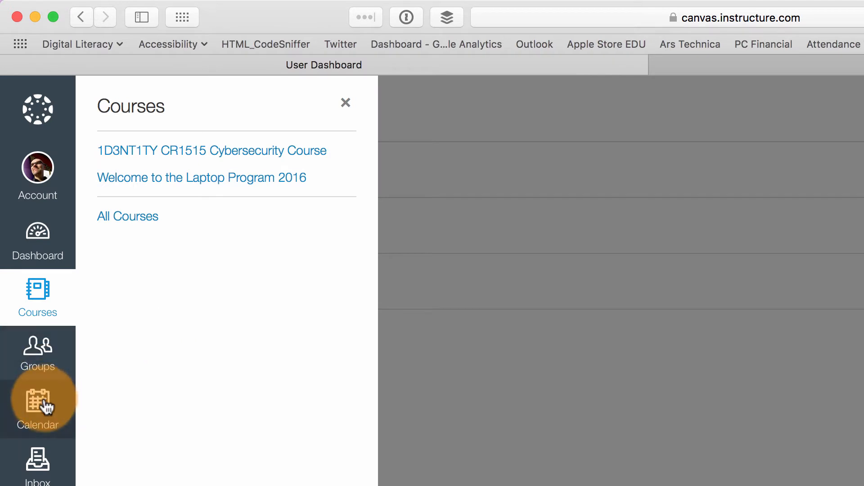
{"action": "mouse_move", "coordinate": [37, 358]}
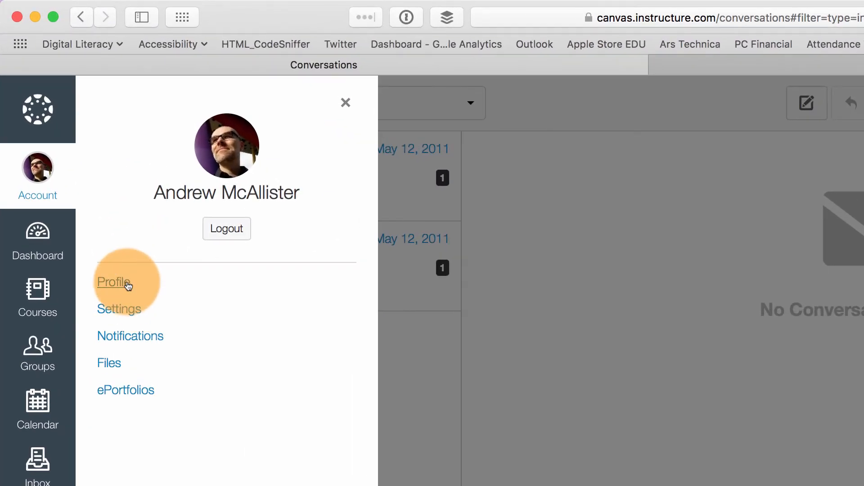
- Open the Profile page from the Account tray, showing title, contact section and bio
{"action": "left_click", "coordinate": [114, 282]}
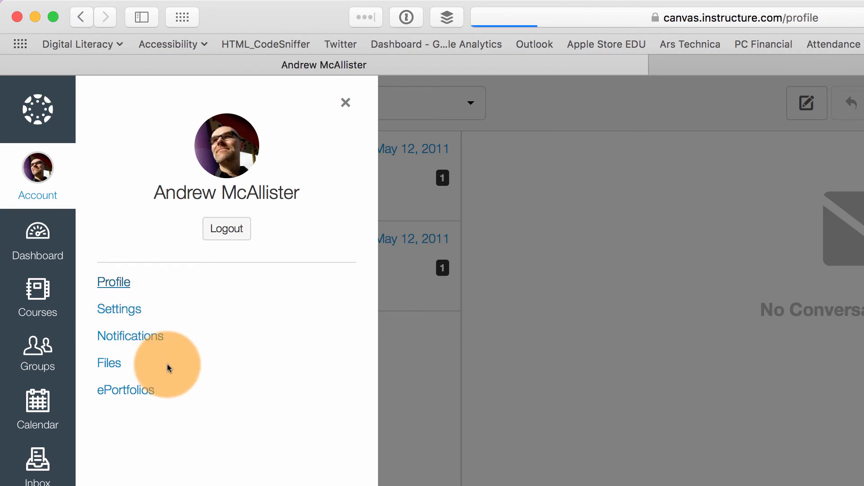
{"action": "left_click", "coordinate": [113, 282]}
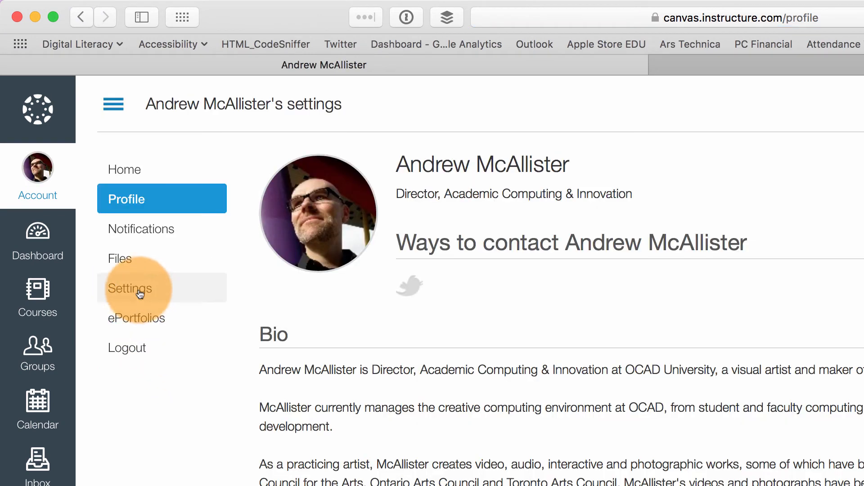
{"action": "mouse_move", "coordinate": [80, 341]}
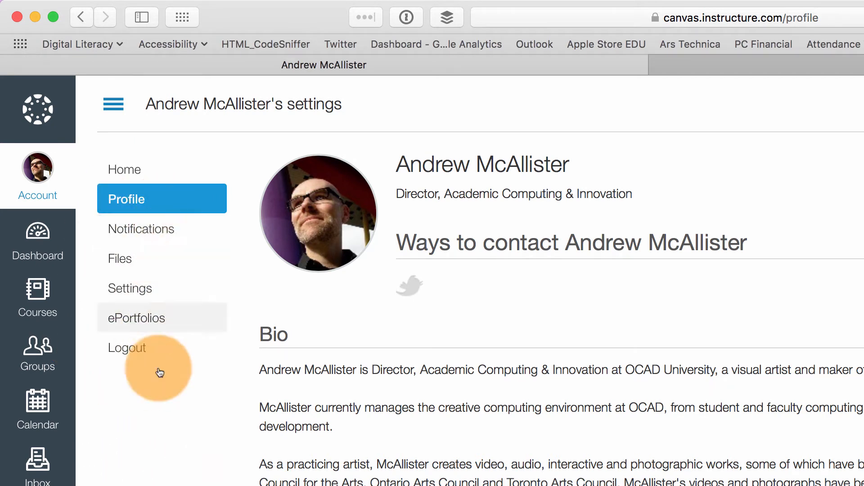
{"action": "mouse_move", "coordinate": [255, 232]}
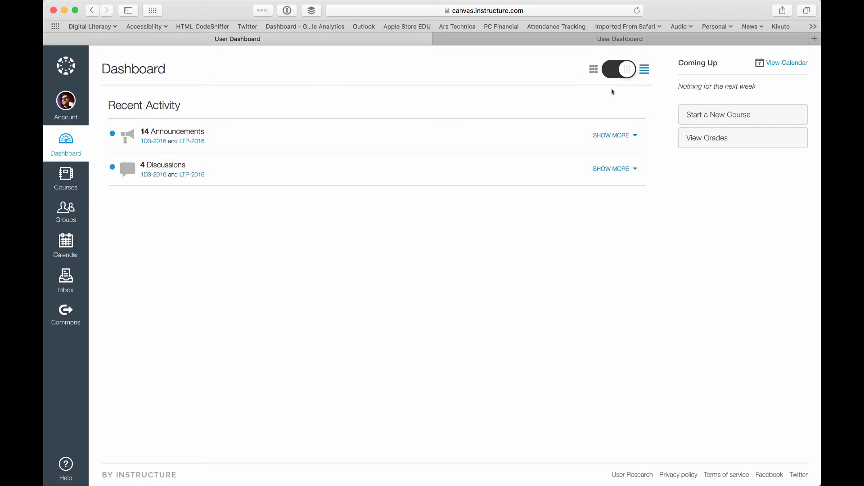
- Switch the dashboard to card view showing the Cybersecurity and Laptop Program course tiles
{"action": "left_click", "coordinate": [618, 69]}
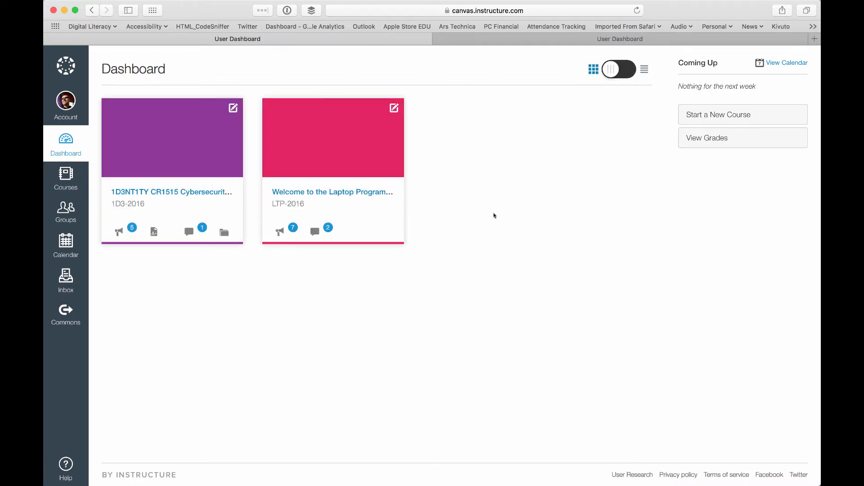
{"action": "mouse_move", "coordinate": [269, 281]}
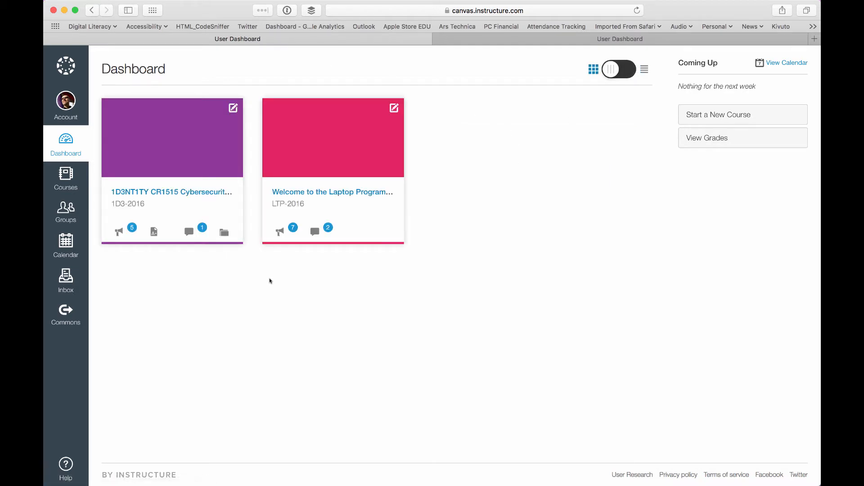
{"action": "mouse_move", "coordinate": [314, 231]}
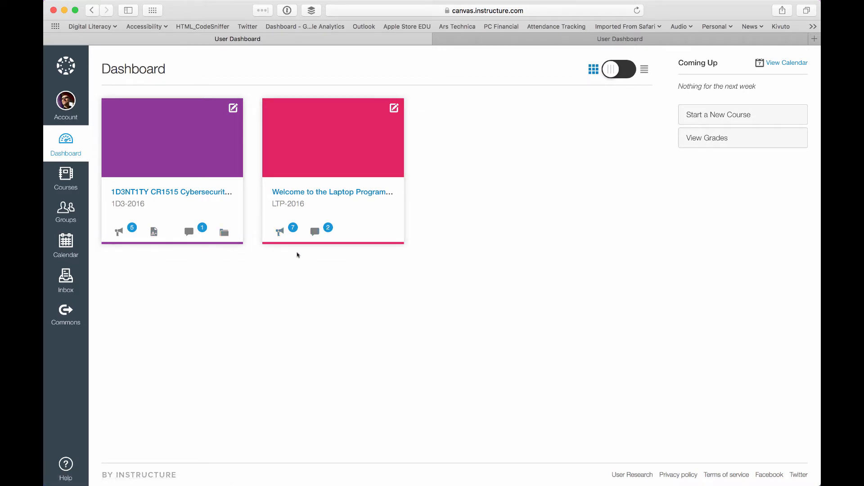
{"action": "mouse_move", "coordinate": [387, 118]}
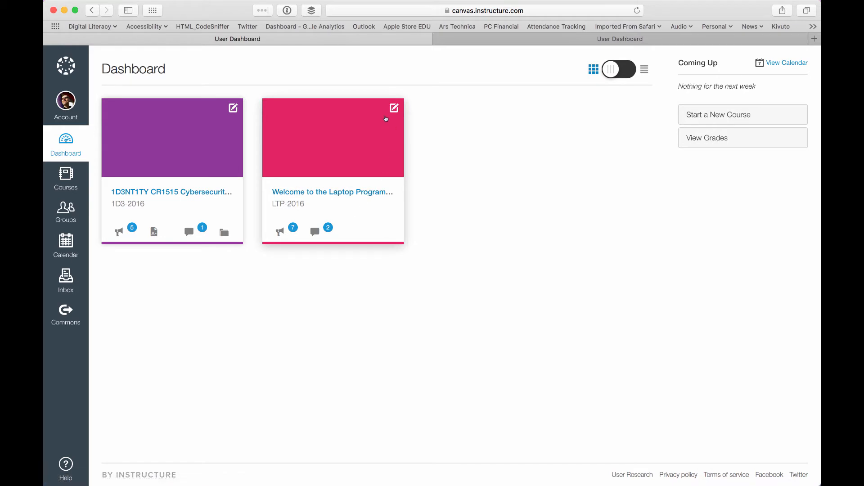
{"action": "left_click", "coordinate": [394, 108]}
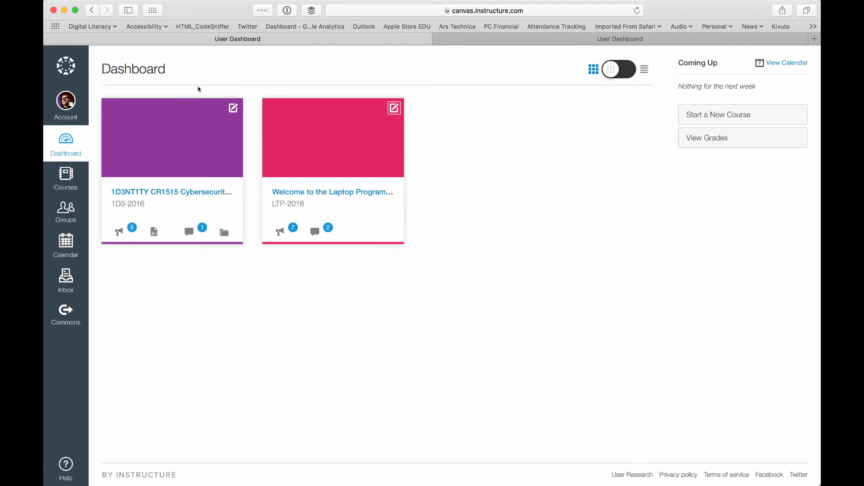
{"action": "mouse_move", "coordinate": [625, 110]}
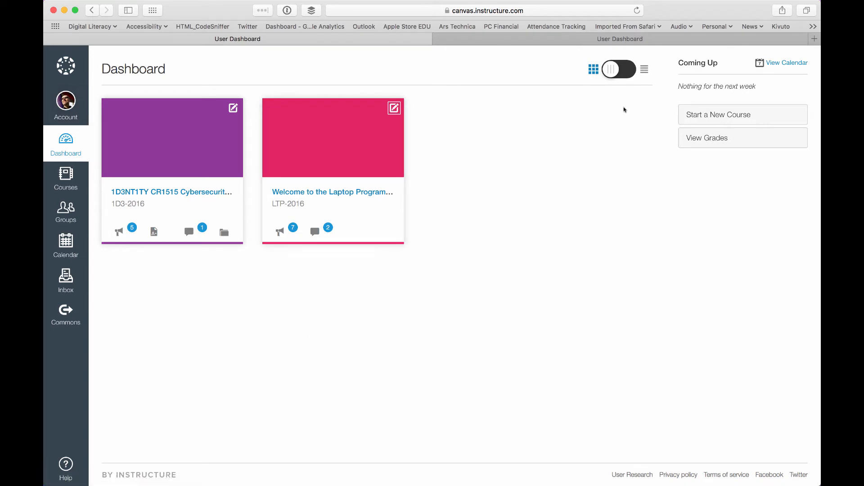
- Return the dashboard to the Recent Activity list and reopen the Courses panel
{"action": "left_click", "coordinate": [629, 69]}
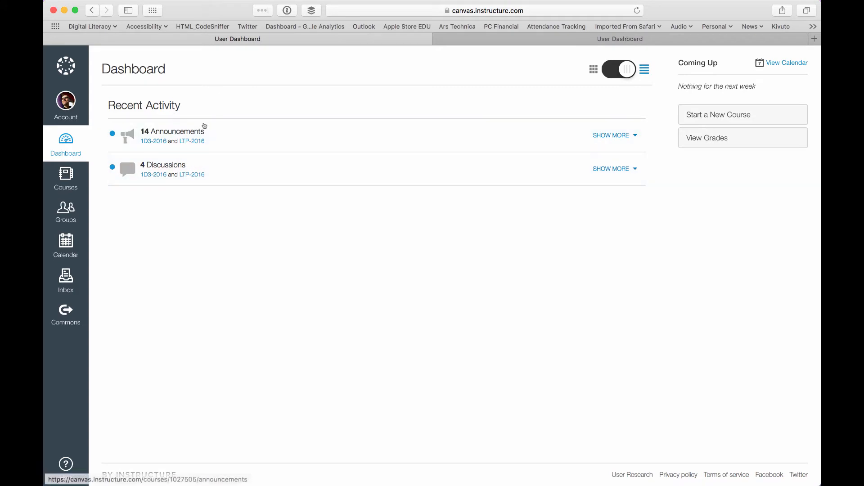
{"action": "mouse_move", "coordinate": [524, 45]}
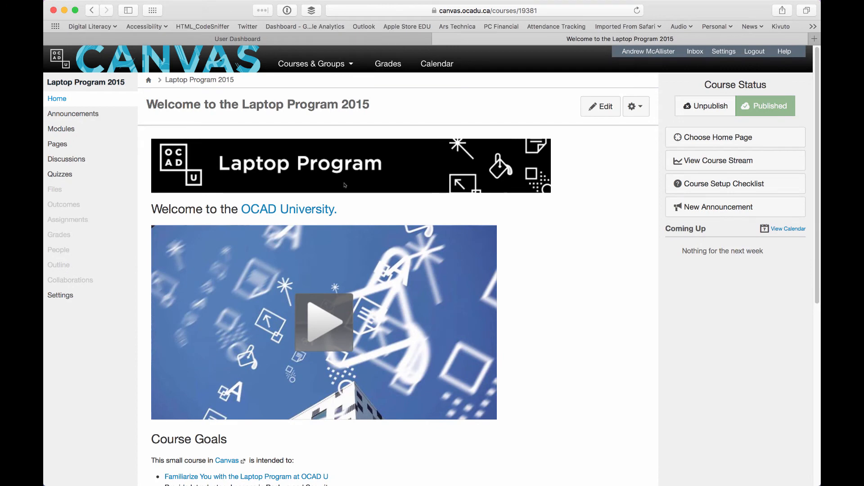
{"action": "left_click", "coordinate": [65, 177]}
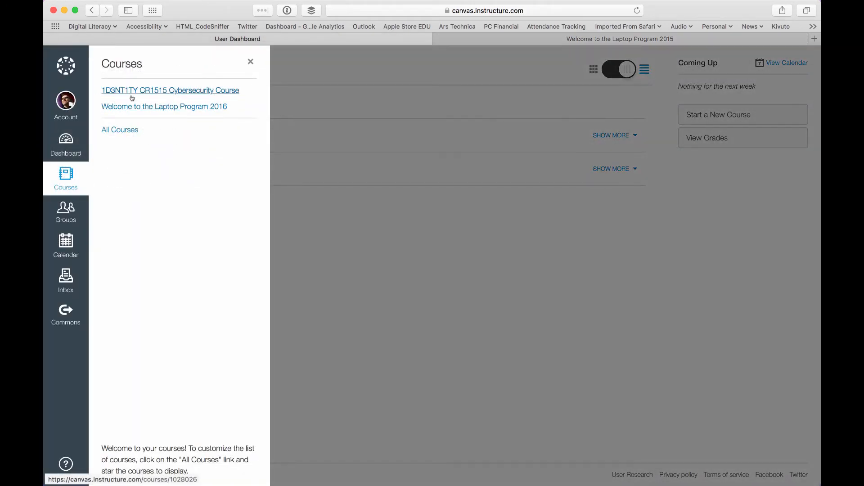
- Open the Welcome to the Laptop Program 2016 course home with its course goals
{"action": "left_click", "coordinate": [164, 106]}
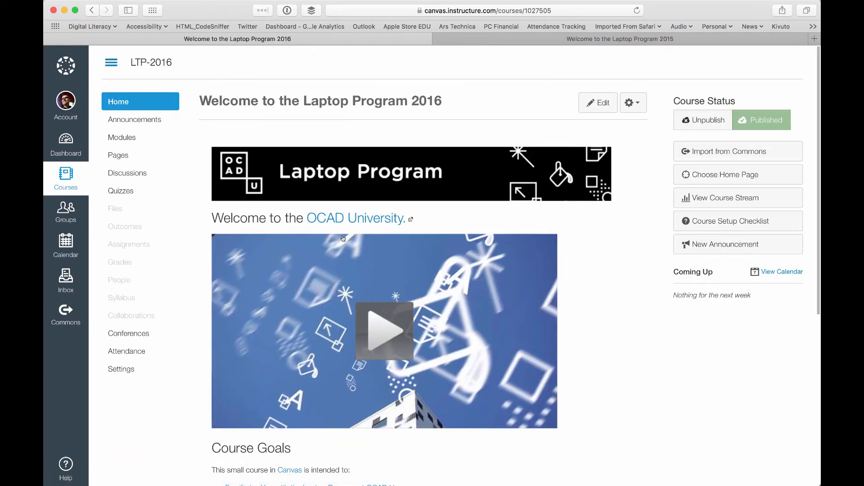
{"action": "mouse_move", "coordinate": [151, 62]}
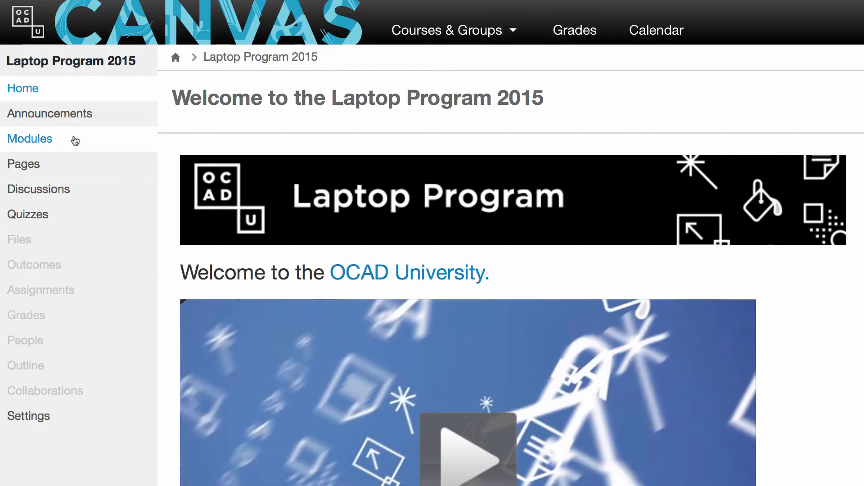
- View the 2015 course Modules, open the Front Page module item in the 2016 course and scroll through it
{"action": "left_click", "coordinate": [30, 139]}
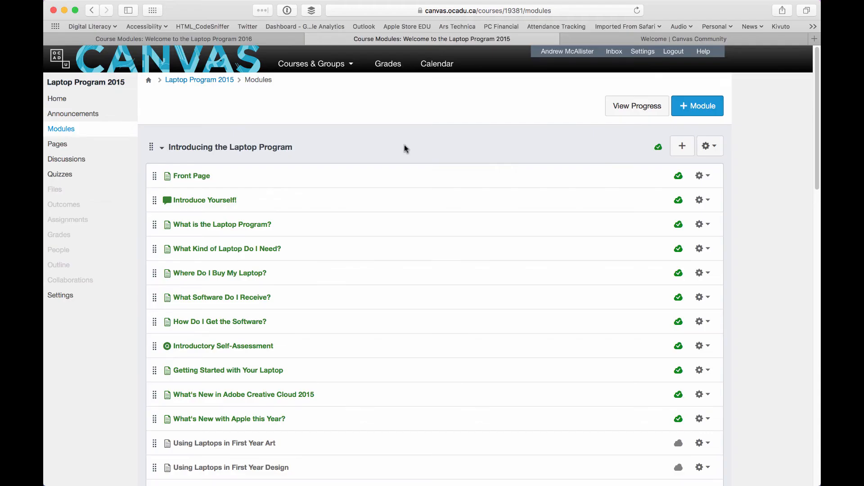
{"action": "mouse_move", "coordinate": [364, 122]}
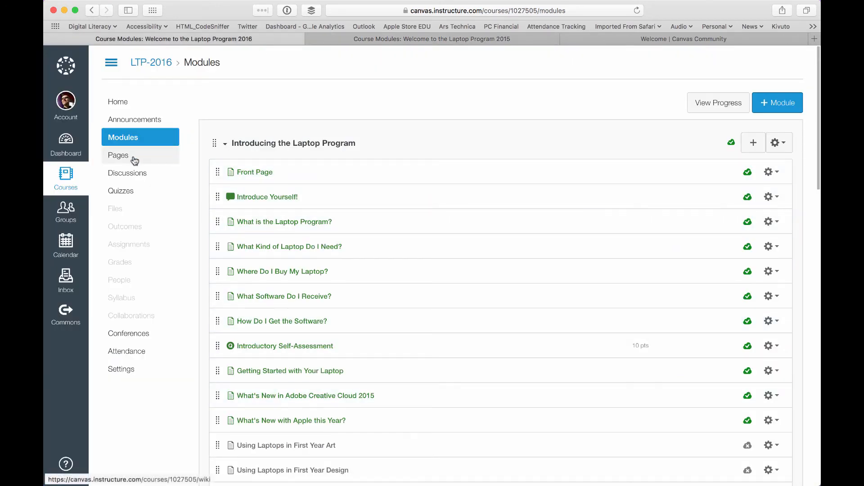
{"action": "left_click", "coordinate": [255, 171]}
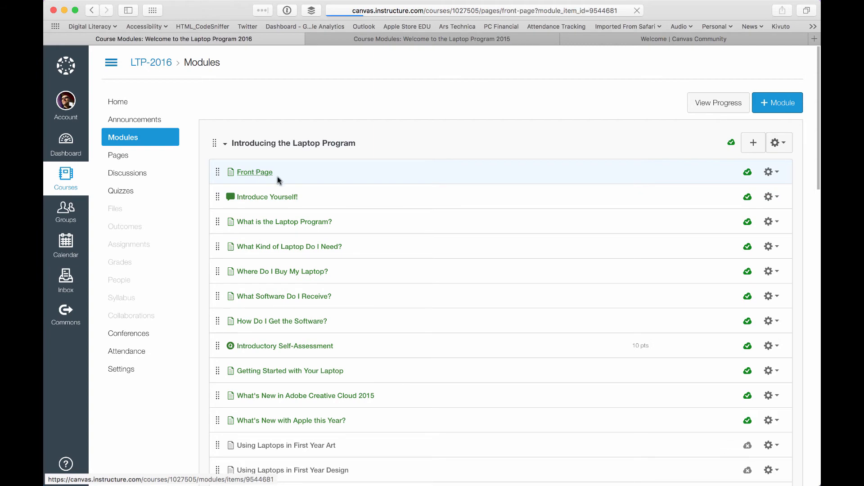
{"action": "left_click", "coordinate": [254, 171]}
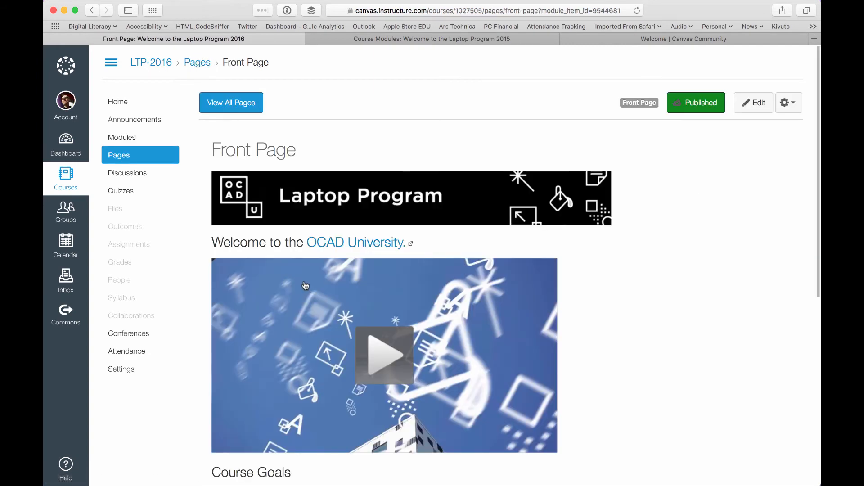
{"action": "scroll", "scroll_direction": "down", "scroll_amount": 3}
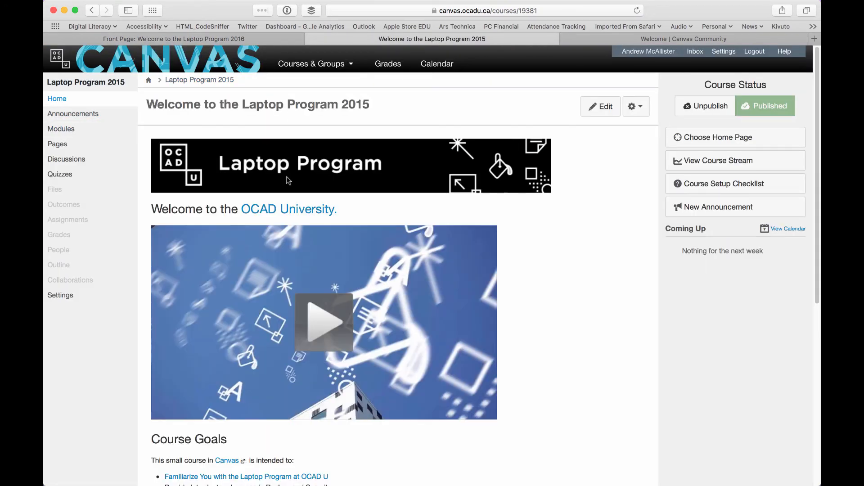
{"action": "mouse_move", "coordinate": [306, 350]}
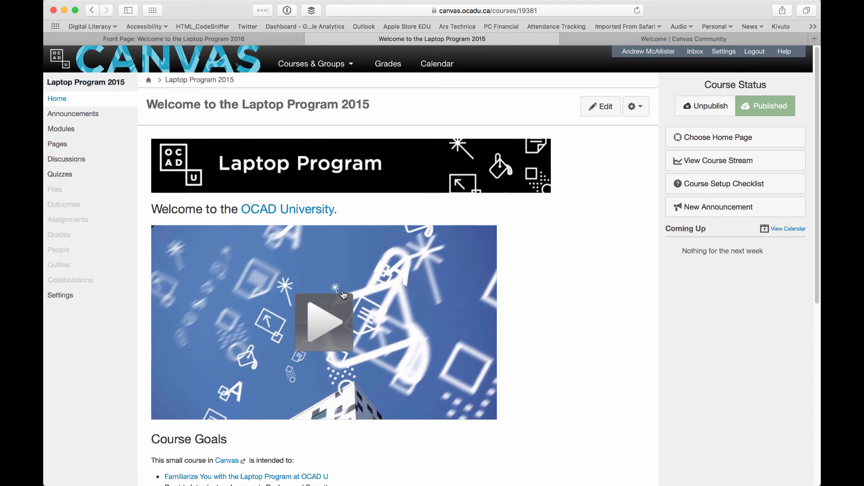
{"action": "scroll", "scroll_direction": "down", "scroll_amount": 3}
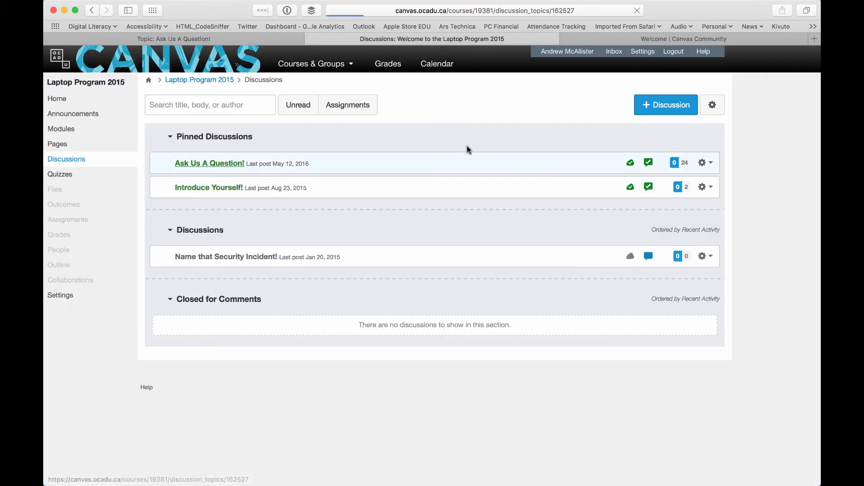
- Open the pinned 'Ask Us A Question!' discussion with its guidelines and replies
{"action": "left_click", "coordinate": [209, 163]}
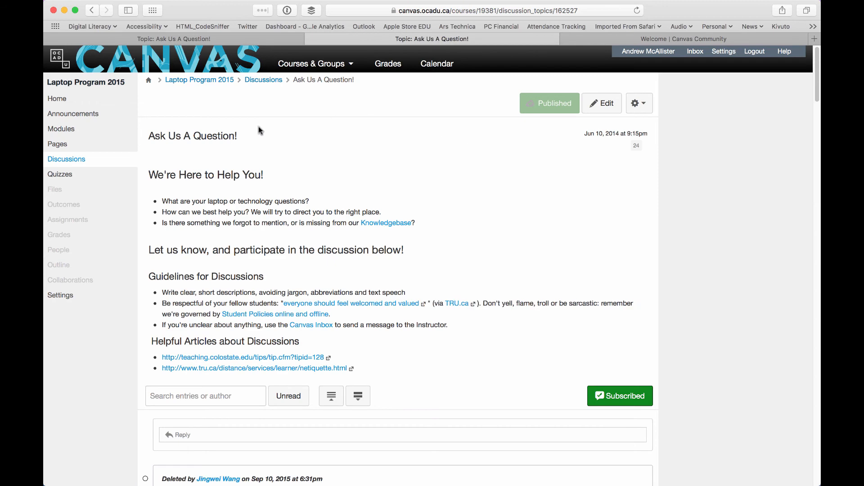
{"action": "mouse_move", "coordinate": [452, 258]}
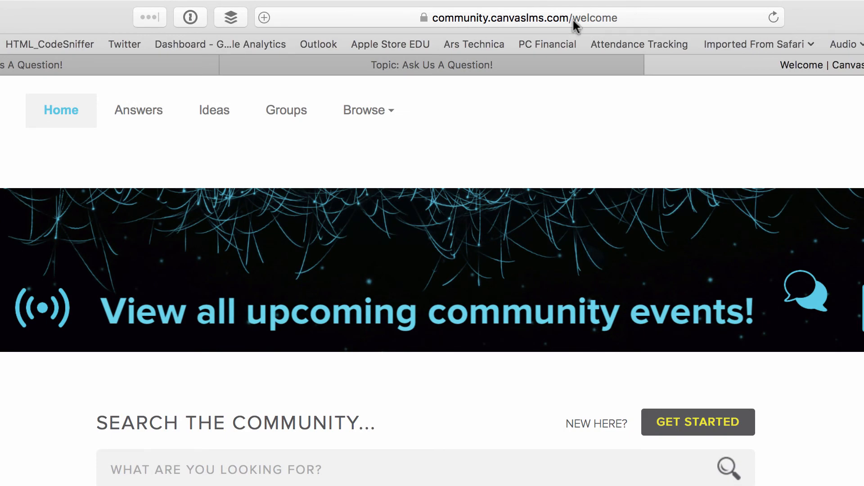
- From the Community home open Canvas Guides, then the Canvas Student Guide listing topics Introduction through Web Services
{"action": "scroll", "scroll_direction": "down", "scroll_amount": 3}
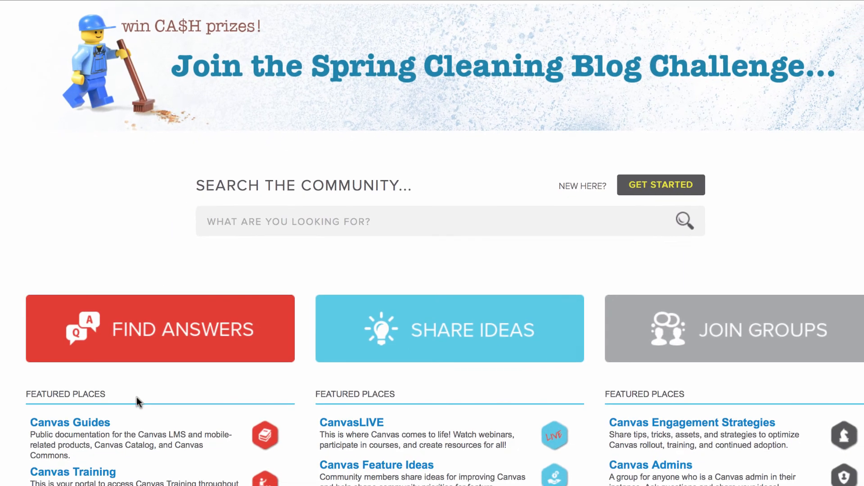
{"action": "scroll", "scroll_direction": "down", "scroll_amount": 3}
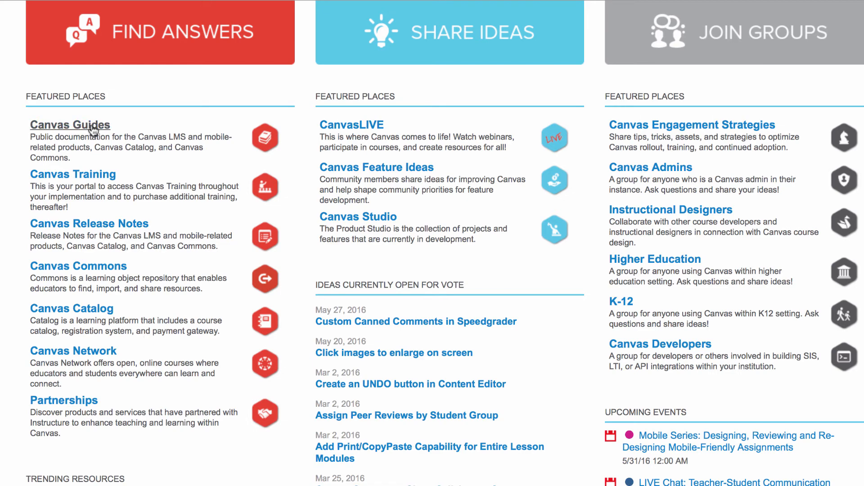
{"action": "left_click", "coordinate": [70, 124]}
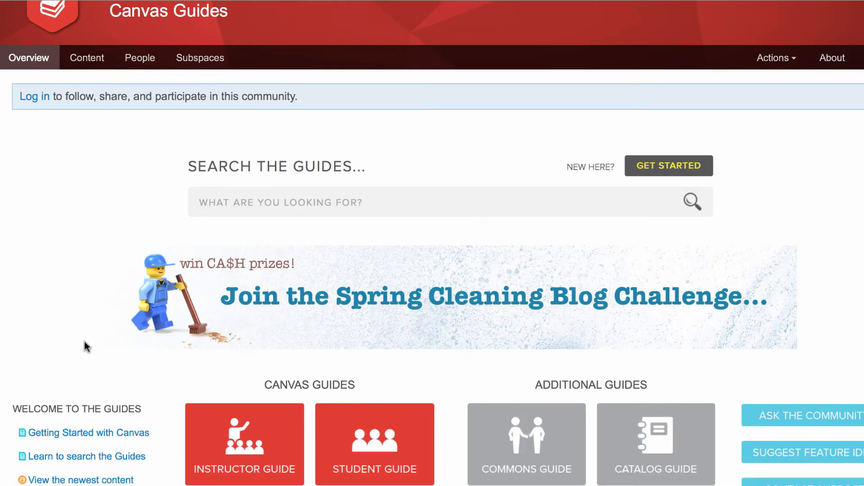
{"action": "scroll", "scroll_direction": "down", "scroll_amount": 3}
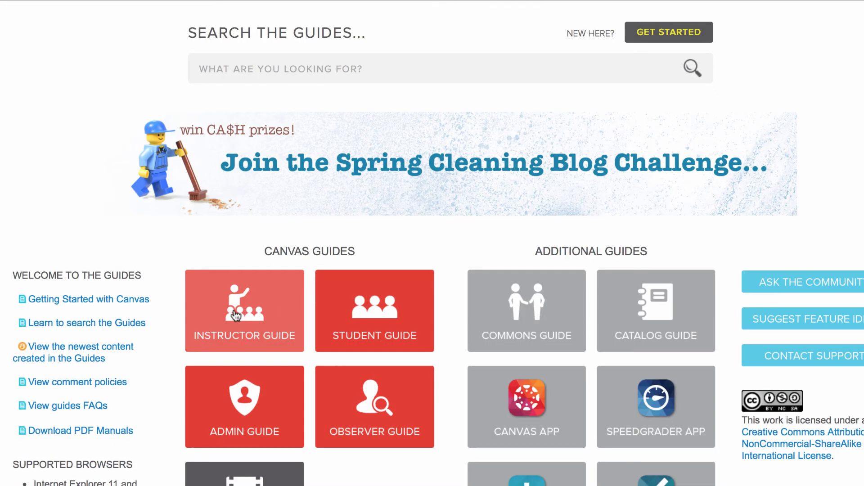
{"action": "scroll", "scroll_direction": "down", "scroll_amount": 3}
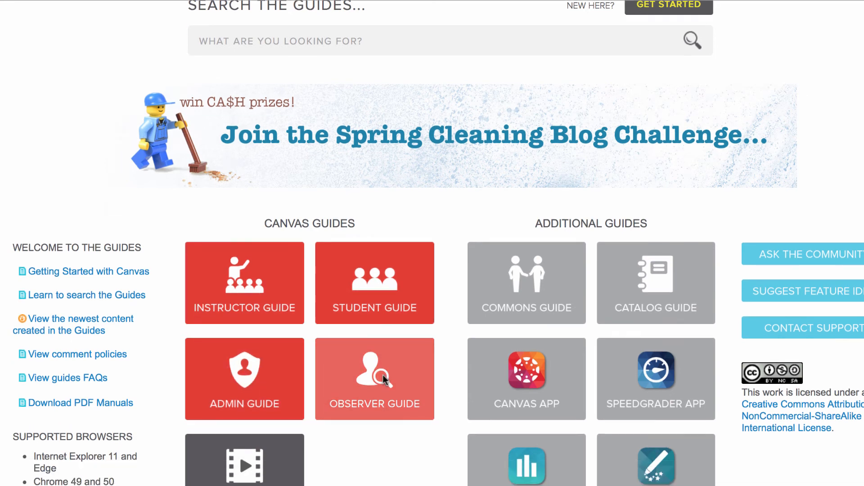
{"action": "left_click", "coordinate": [374, 282]}
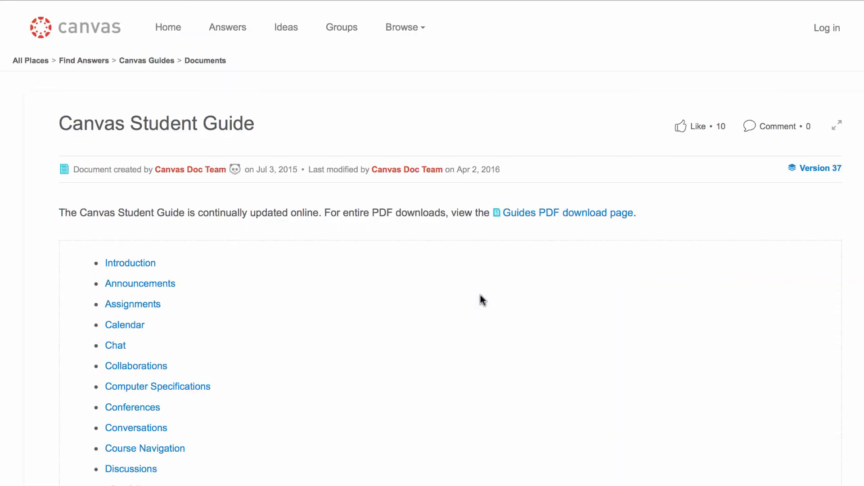
{"action": "scroll", "scroll_direction": "down", "scroll_amount": 3}
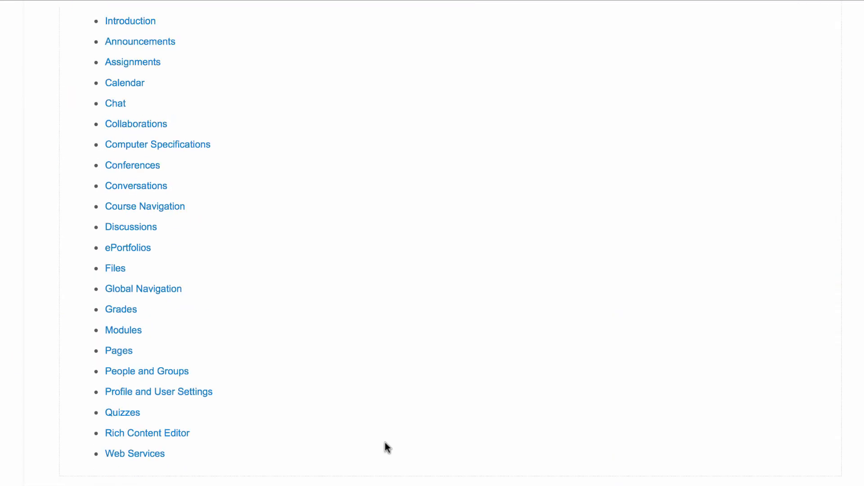
{"action": "mouse_move", "coordinate": [128, 342]}
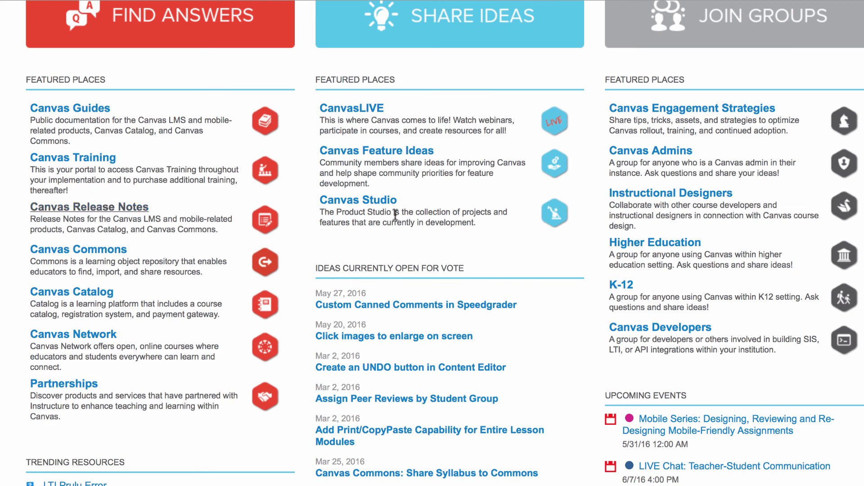
- Open Canvas Release Notes, the Production Release Notes (2016-05-14), and its New Feature Screencast video page
{"action": "left_click", "coordinate": [89, 208]}
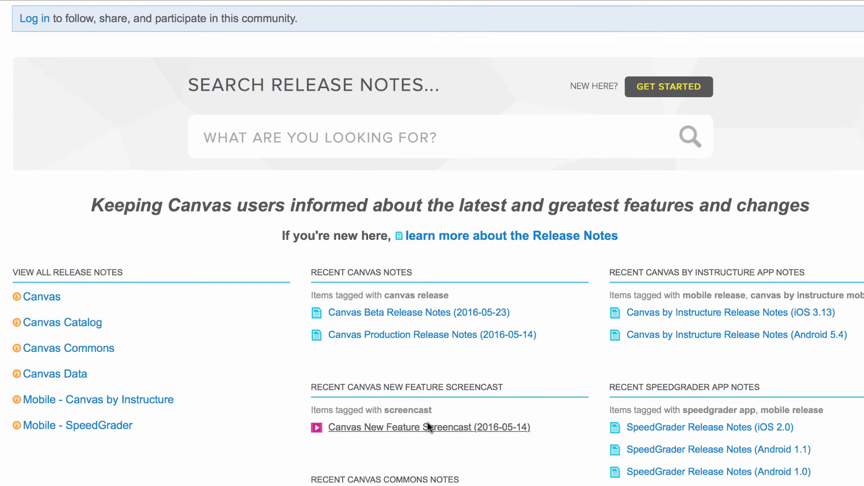
{"action": "scroll", "scroll_direction": "down", "scroll_amount": 3}
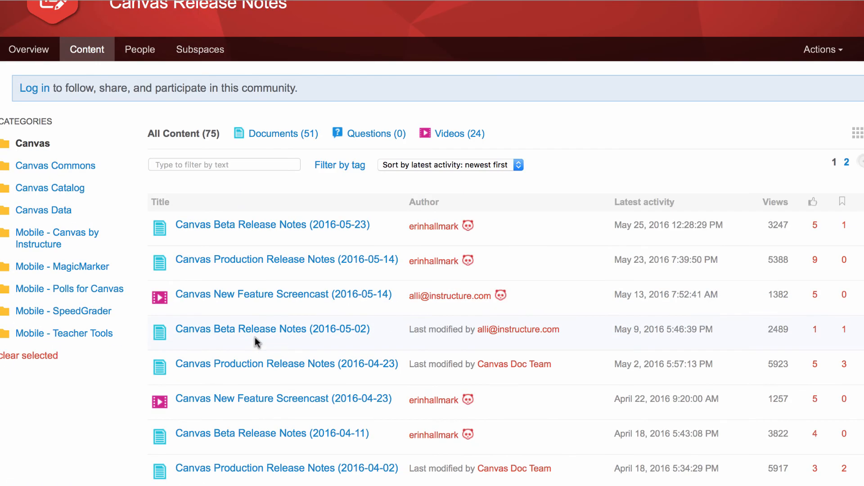
{"action": "mouse_move", "coordinate": [286, 259]}
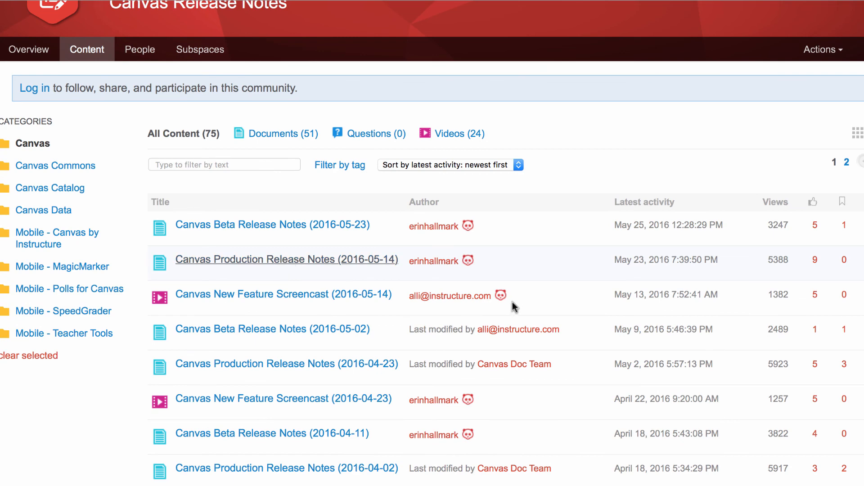
{"action": "left_click", "coordinate": [286, 259]}
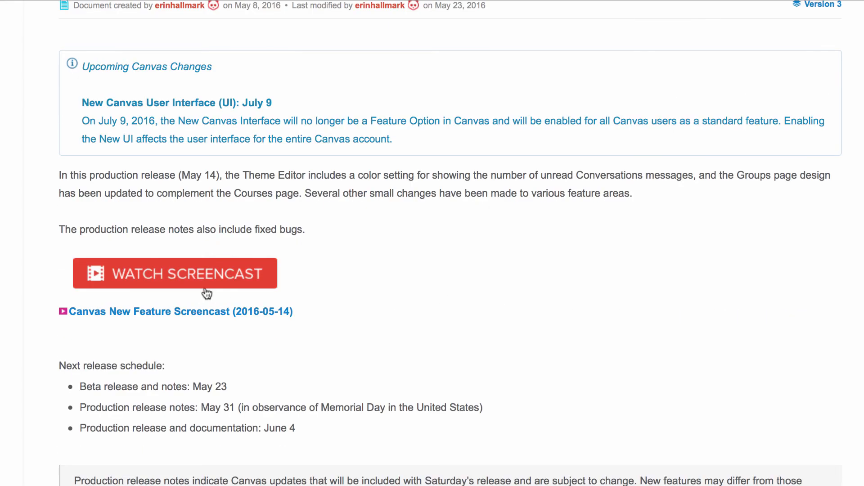
{"action": "left_click", "coordinate": [174, 273]}
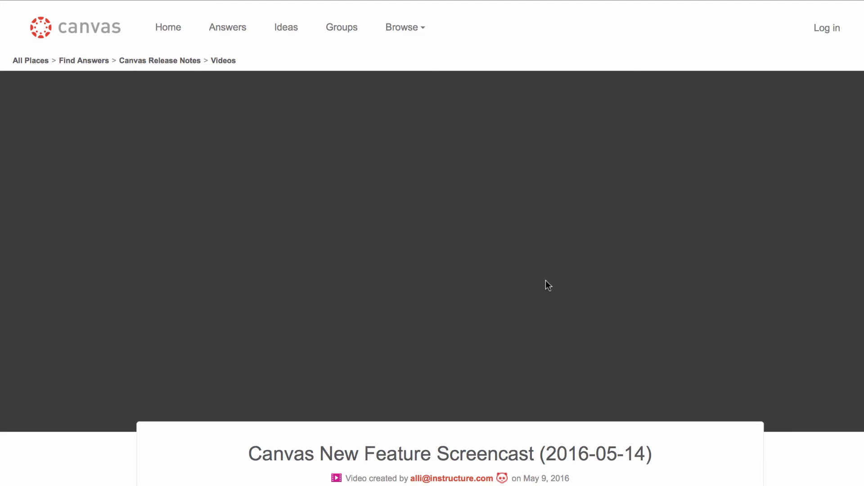